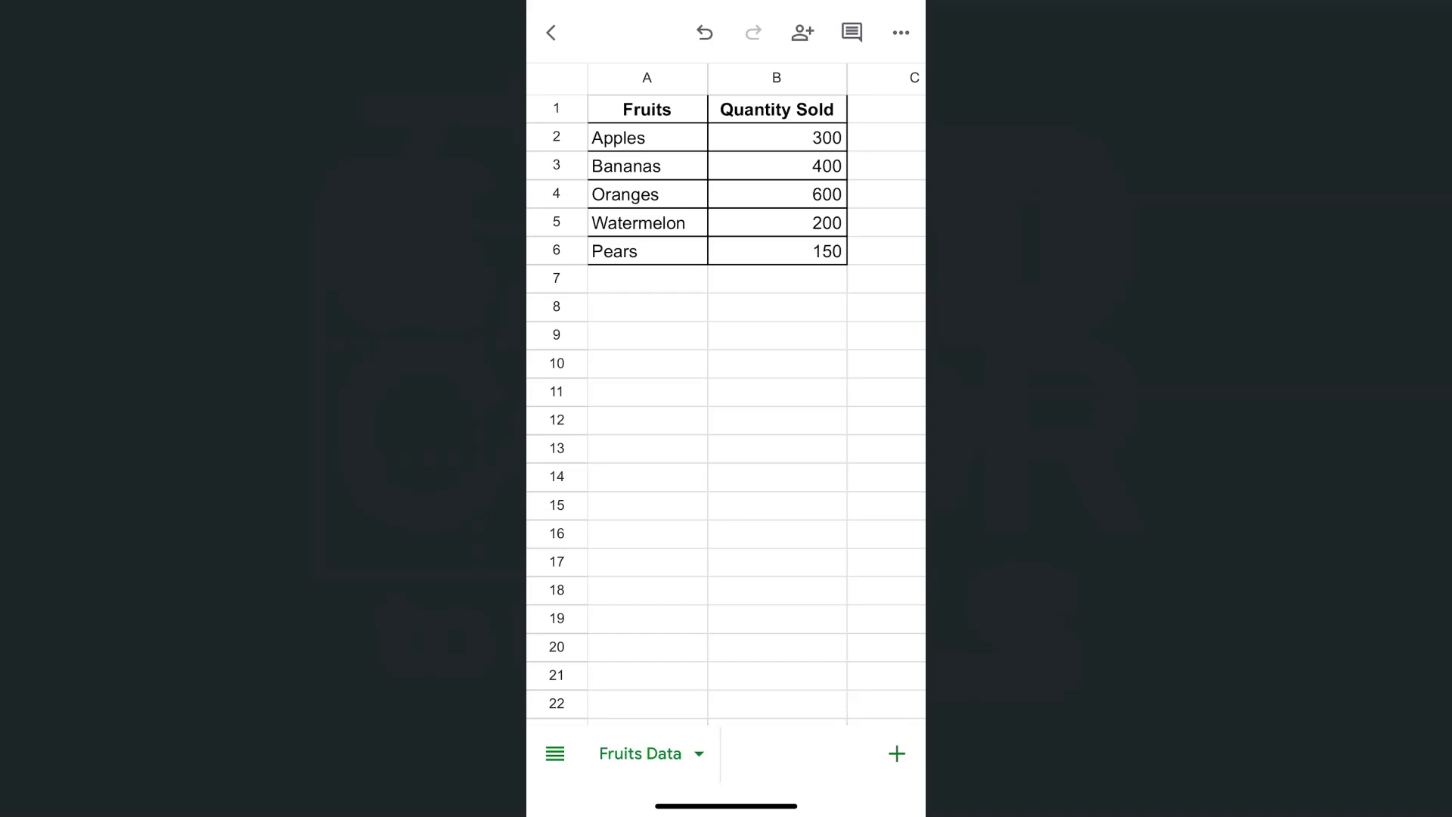
Select the Fruits and Quantity Sold header cells A1:B1 for formatting
click(647, 108)
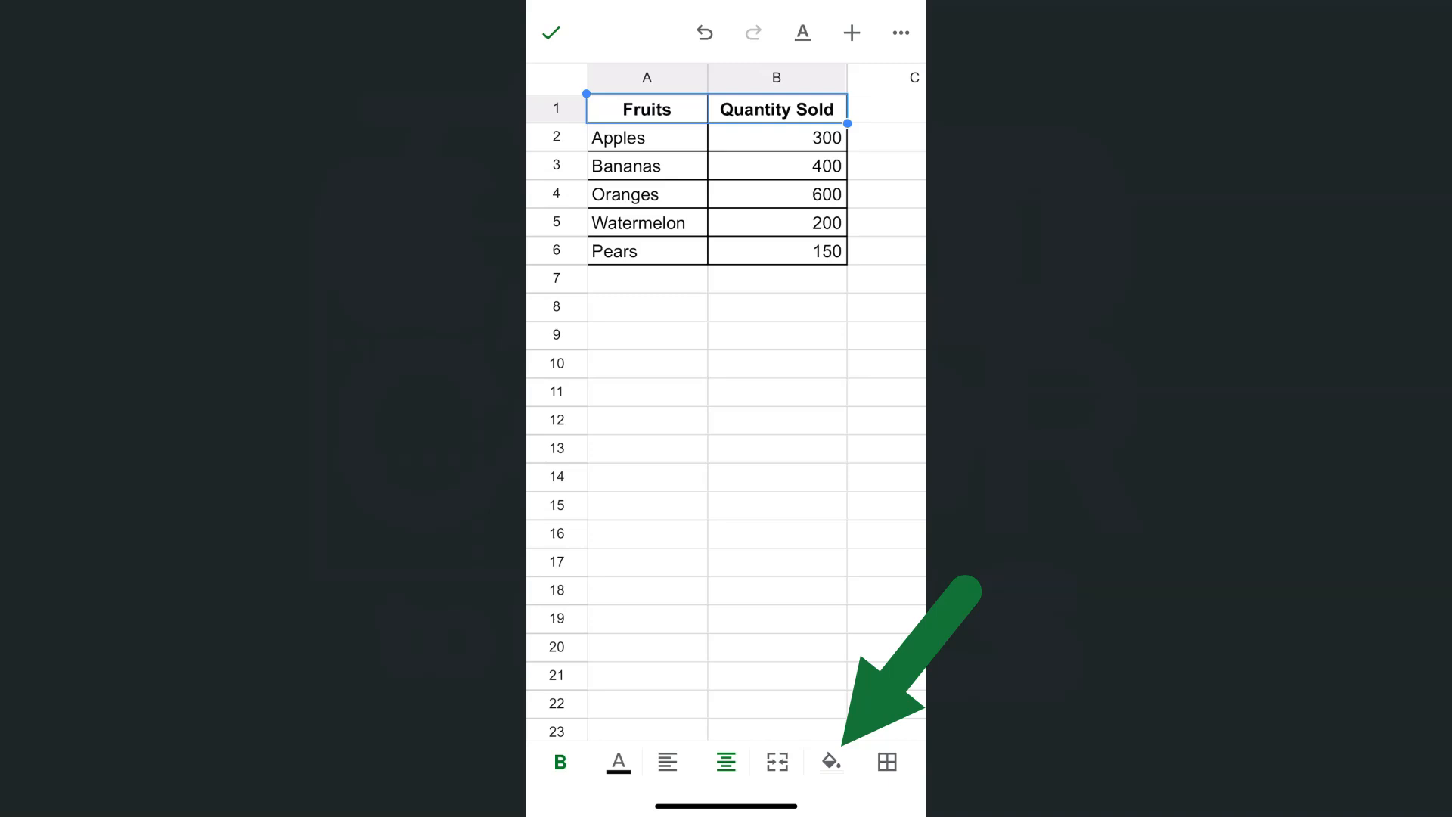
Fill header cells A1:B1 with a medium green shade
click(828, 762)
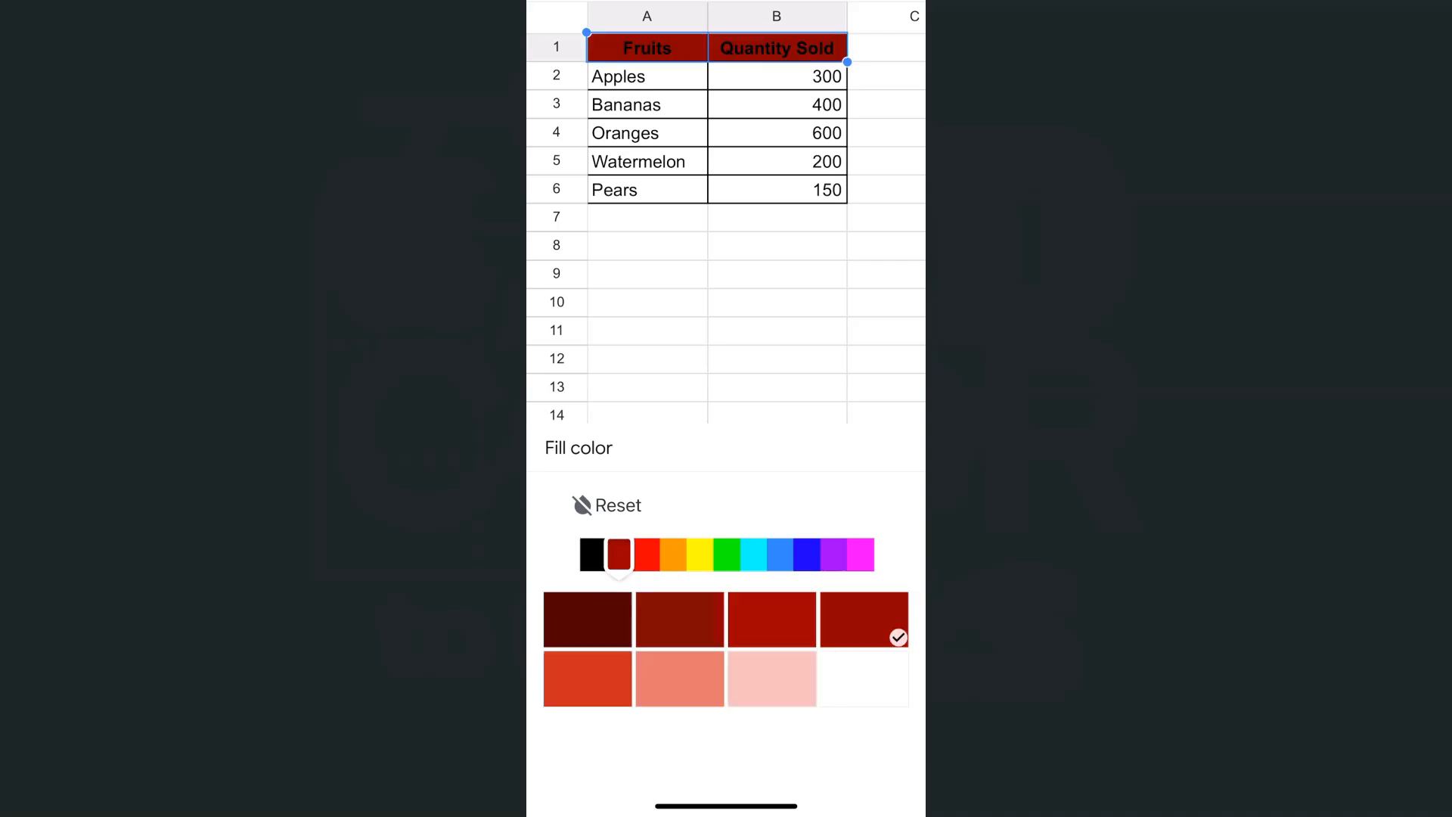
click(672, 554)
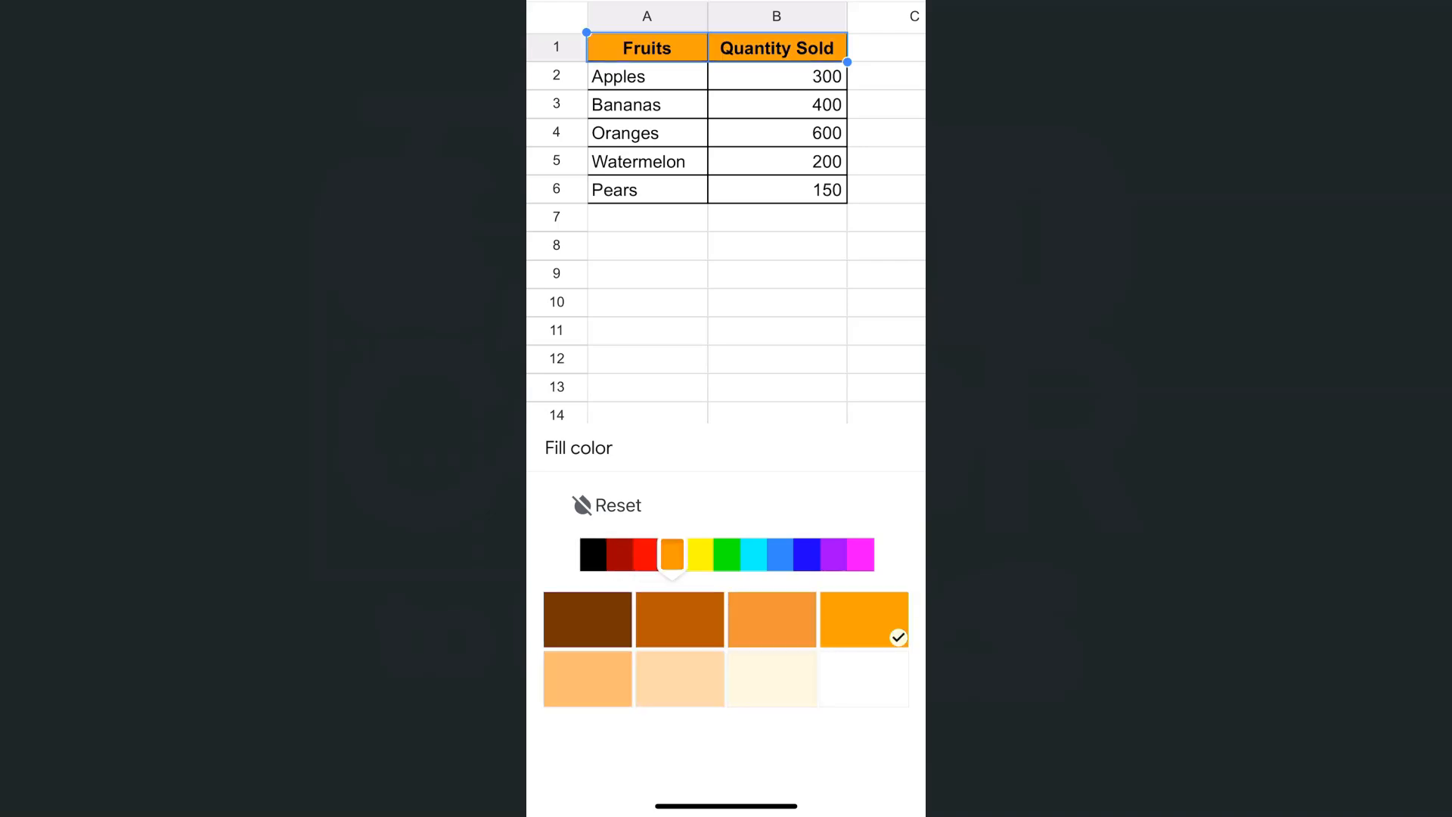
click(726, 554)
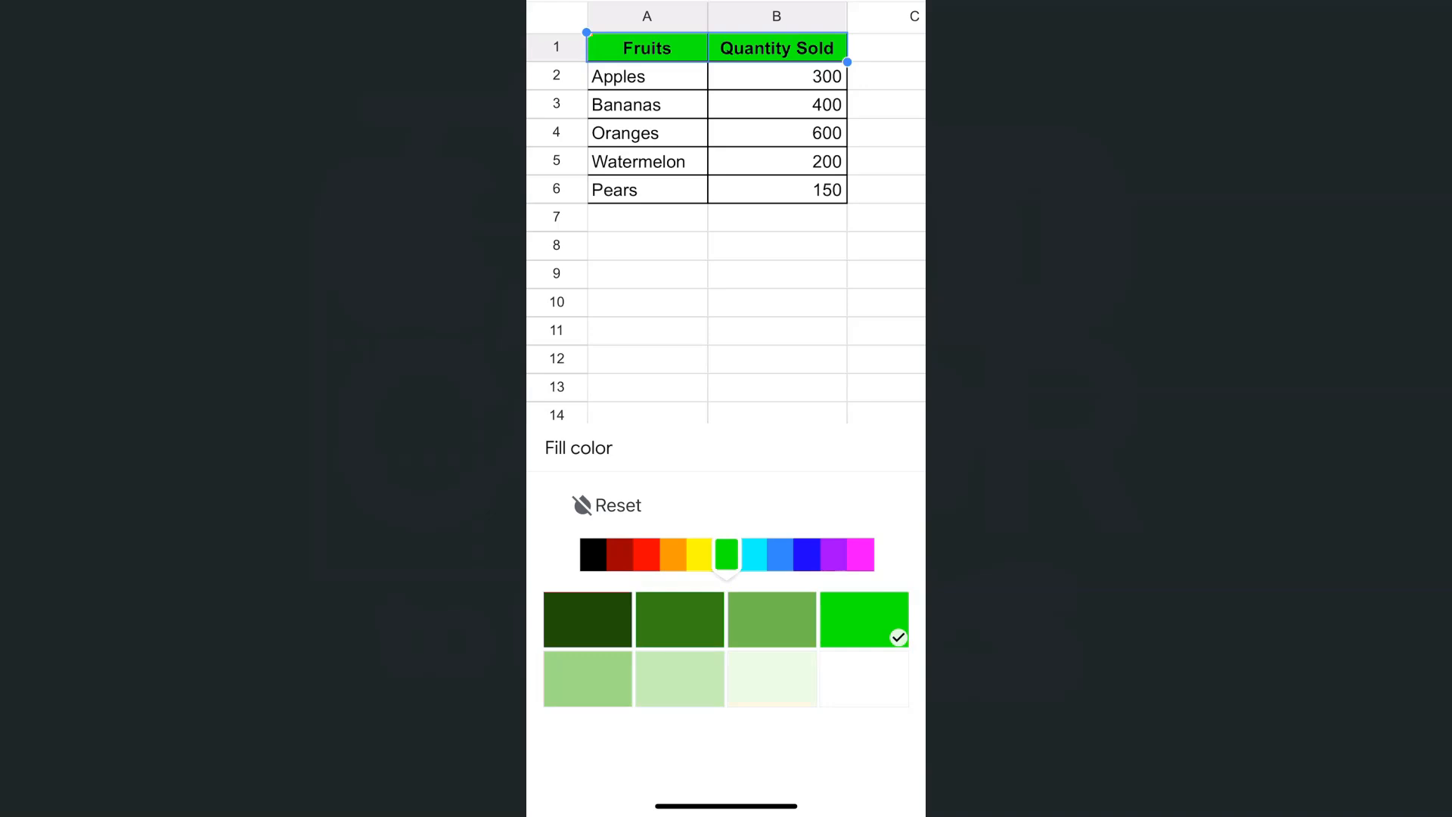
click(772, 618)
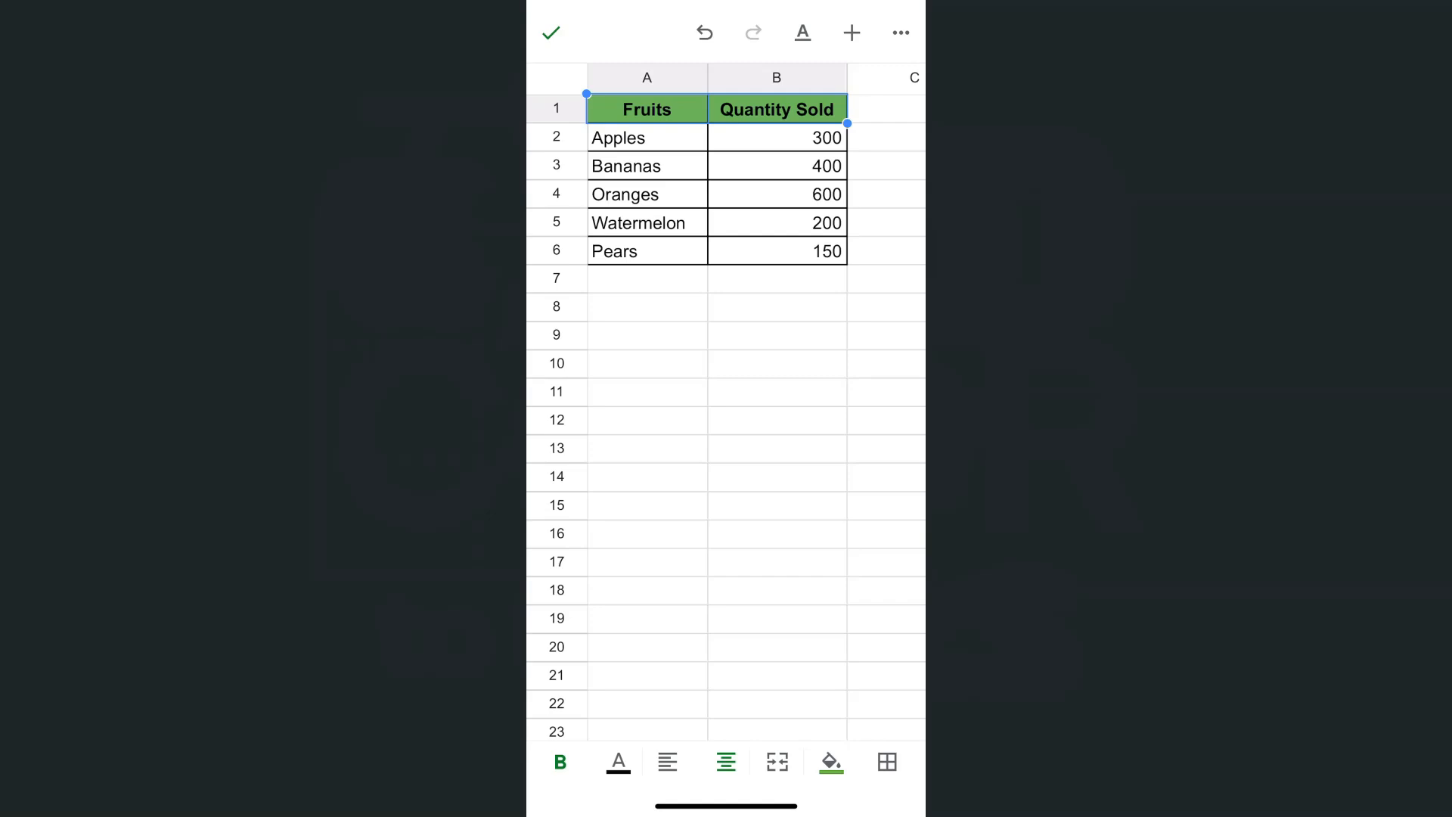
Fill fruit name cells A2:A6, Apples through Pears, with light orange
click(646, 137)
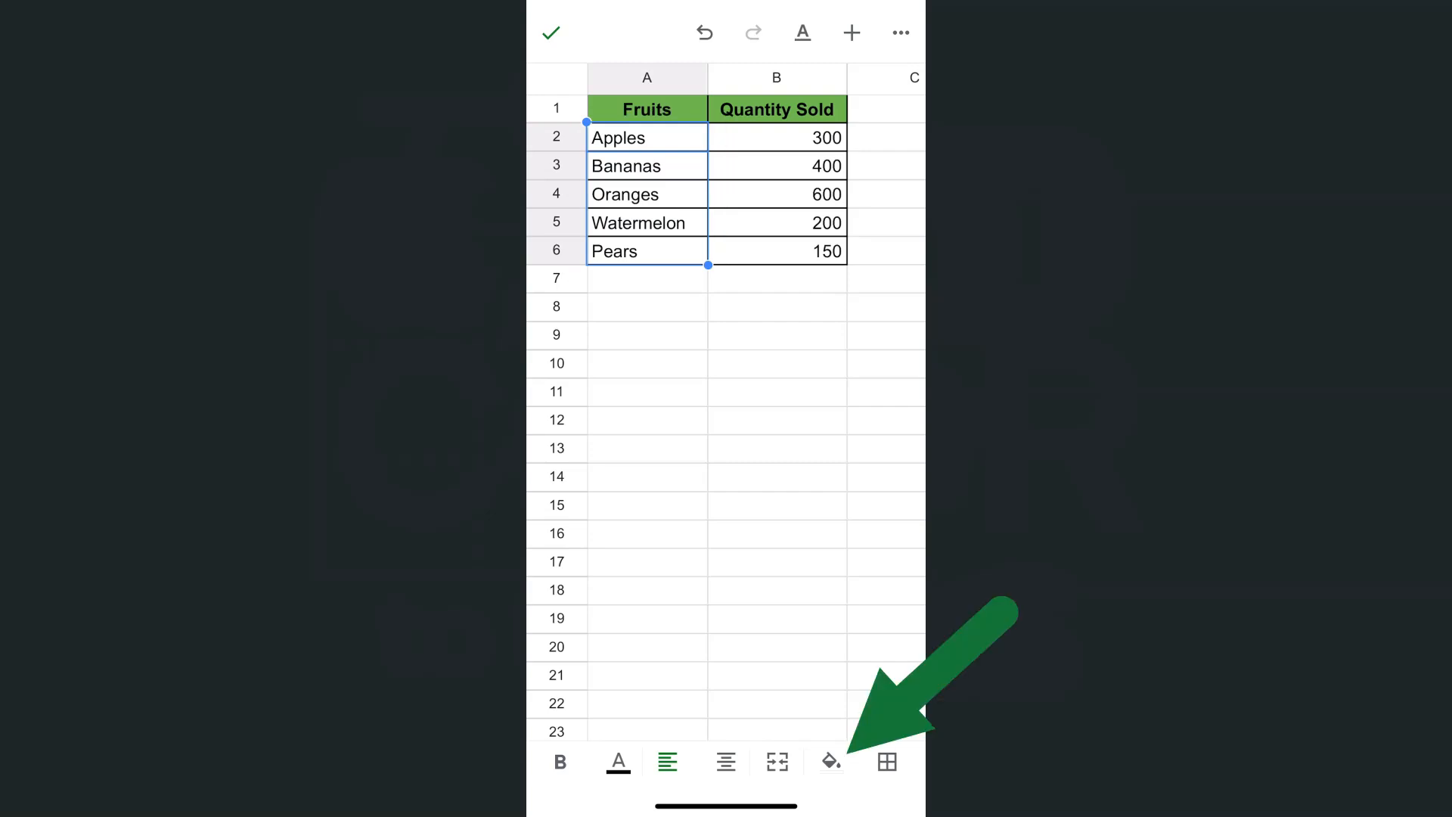
click(827, 762)
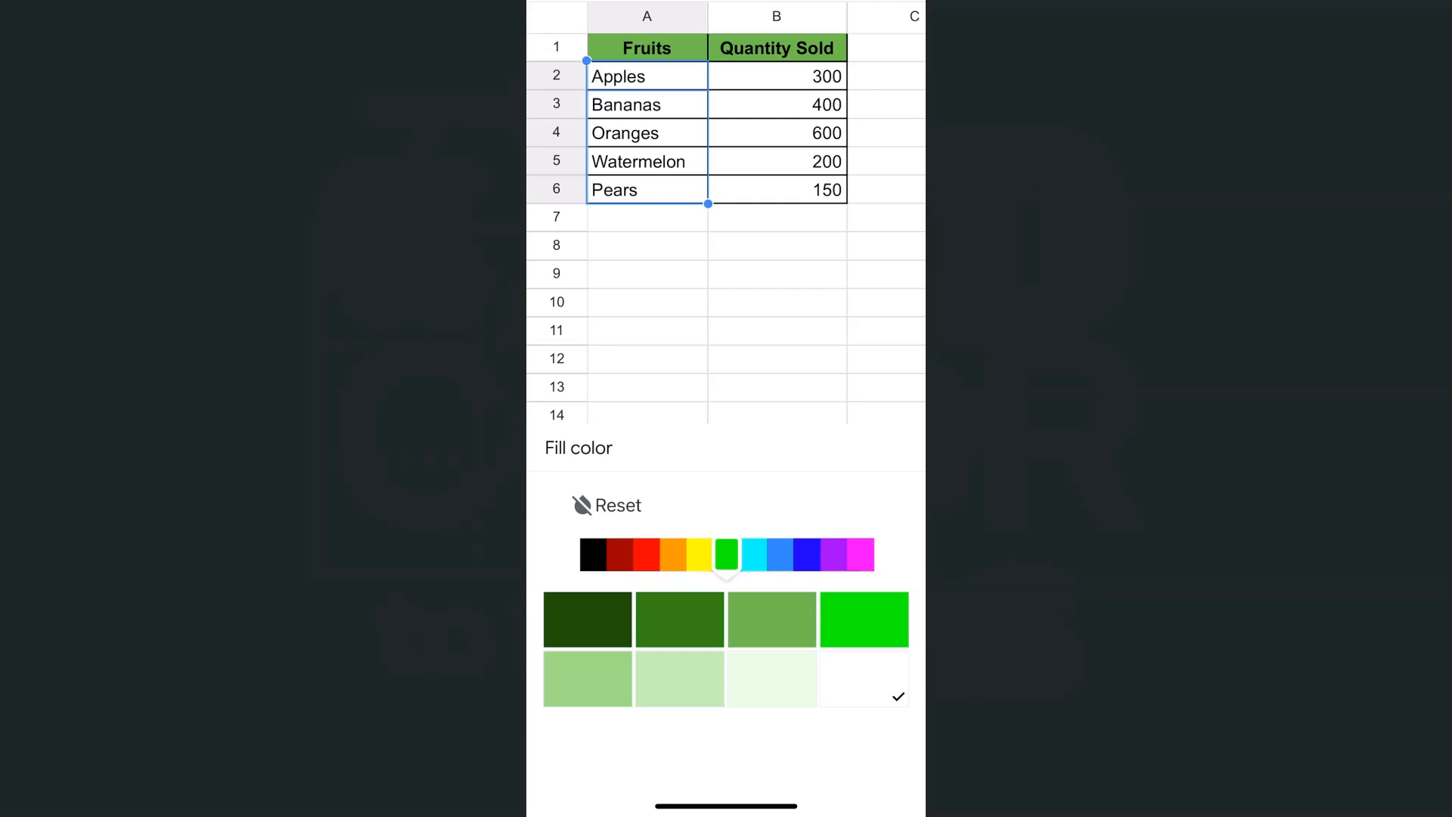
click(673, 554)
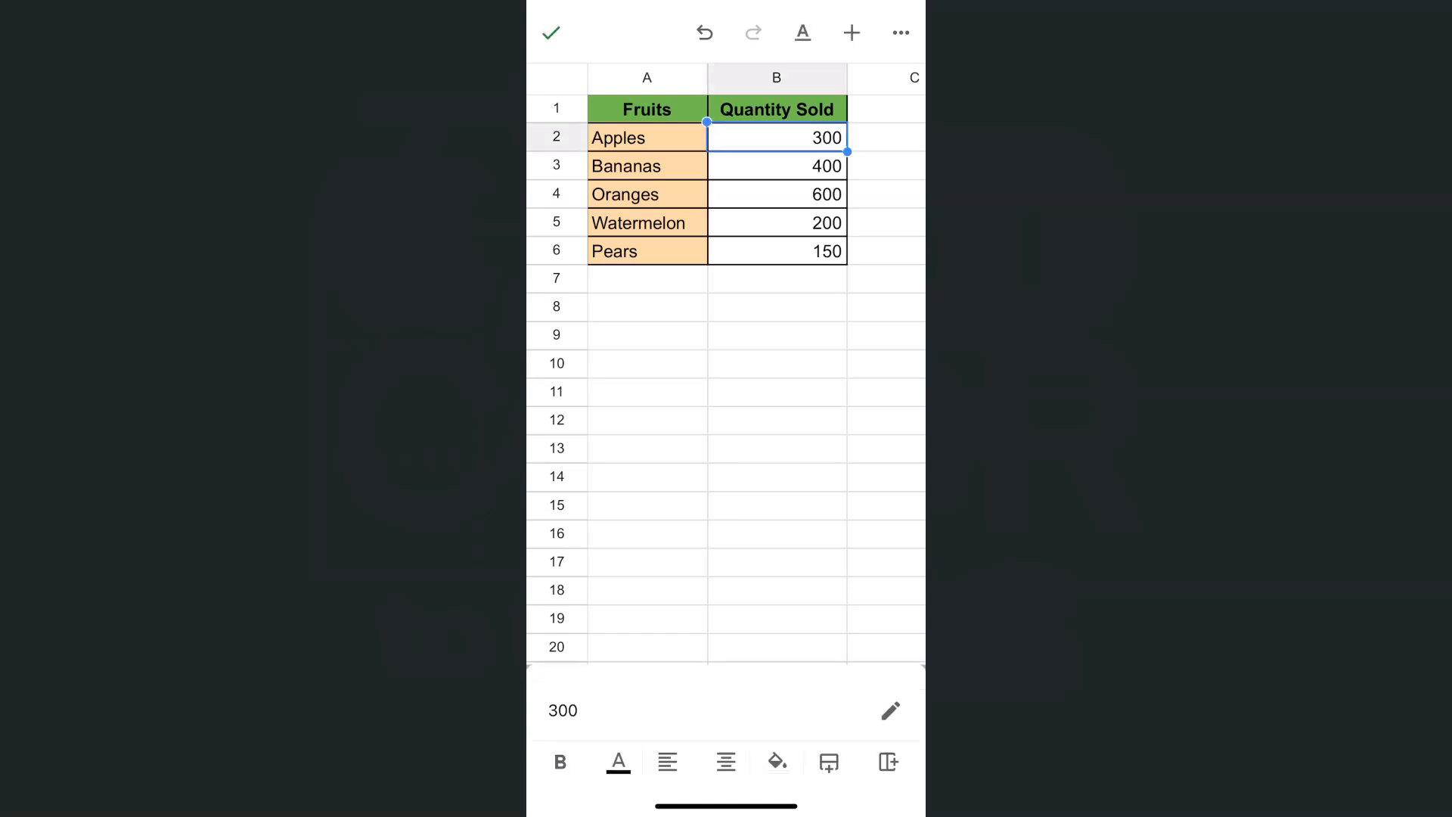
Select quantity cells B2:B6 (300 to 150) and bring up fill colour choices
drag(777, 137, 777, 251)
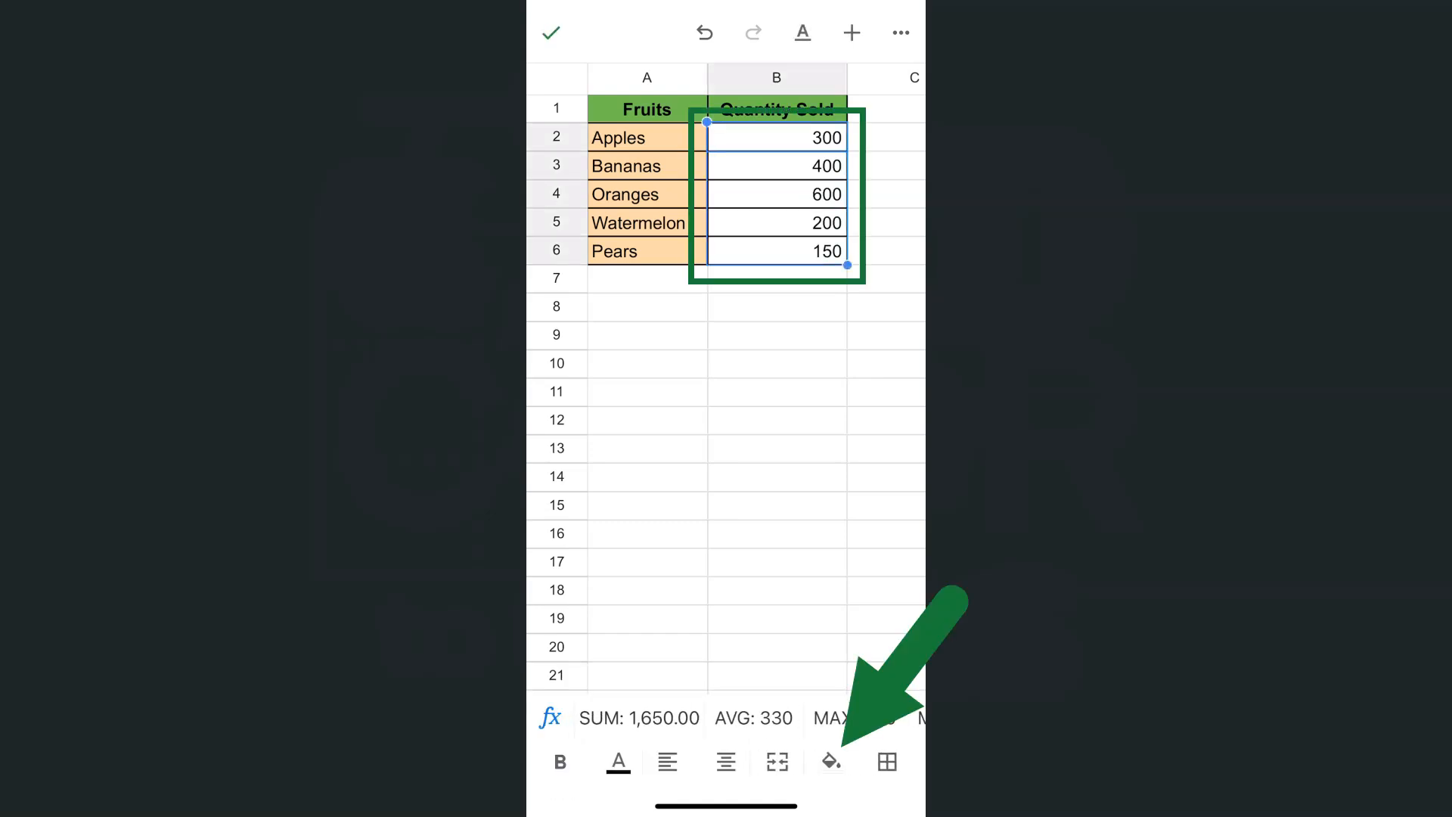
click(827, 762)
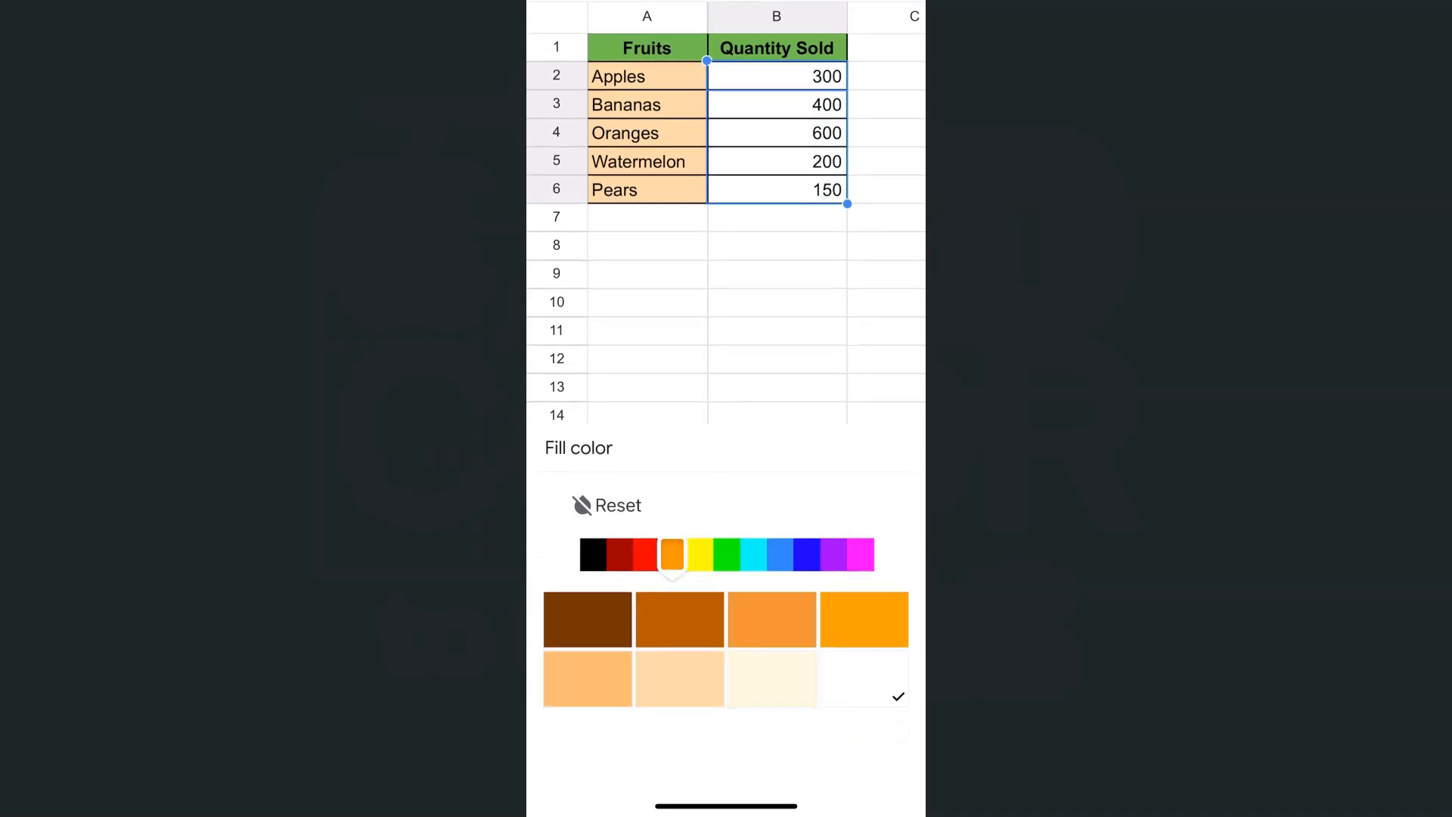